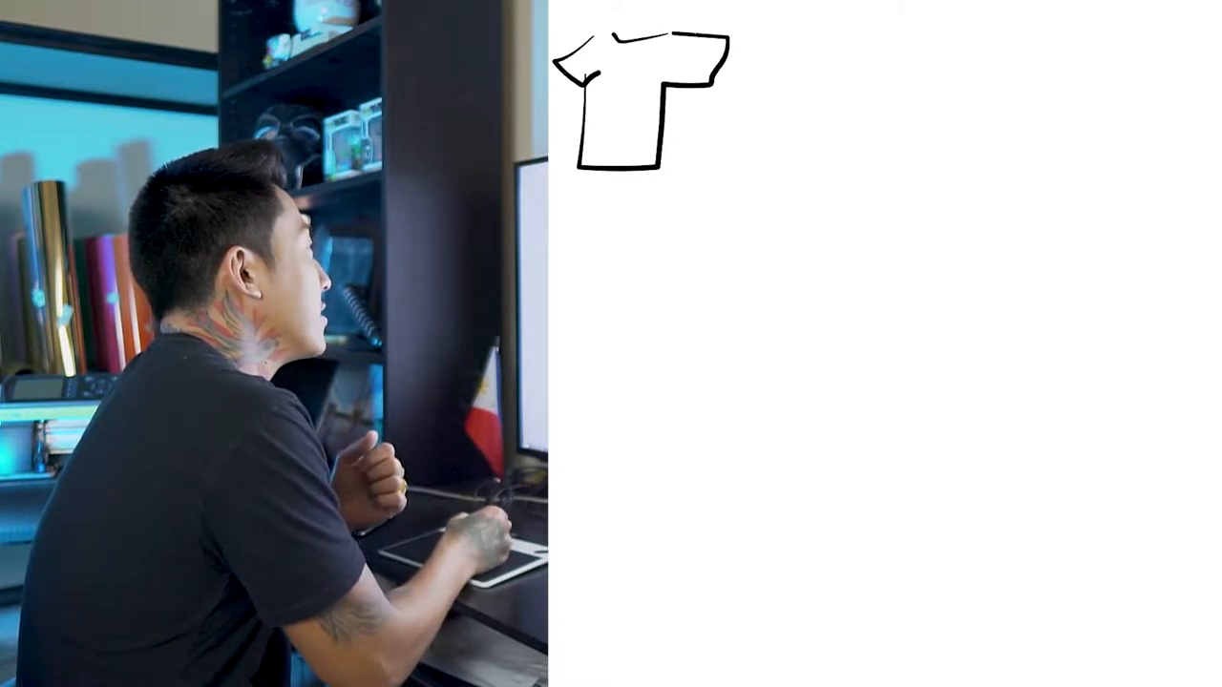
Step: Handwrite 'Chess KING' beside the t-shirt outline, then draw the ground line with grass tufts
text(Chess)
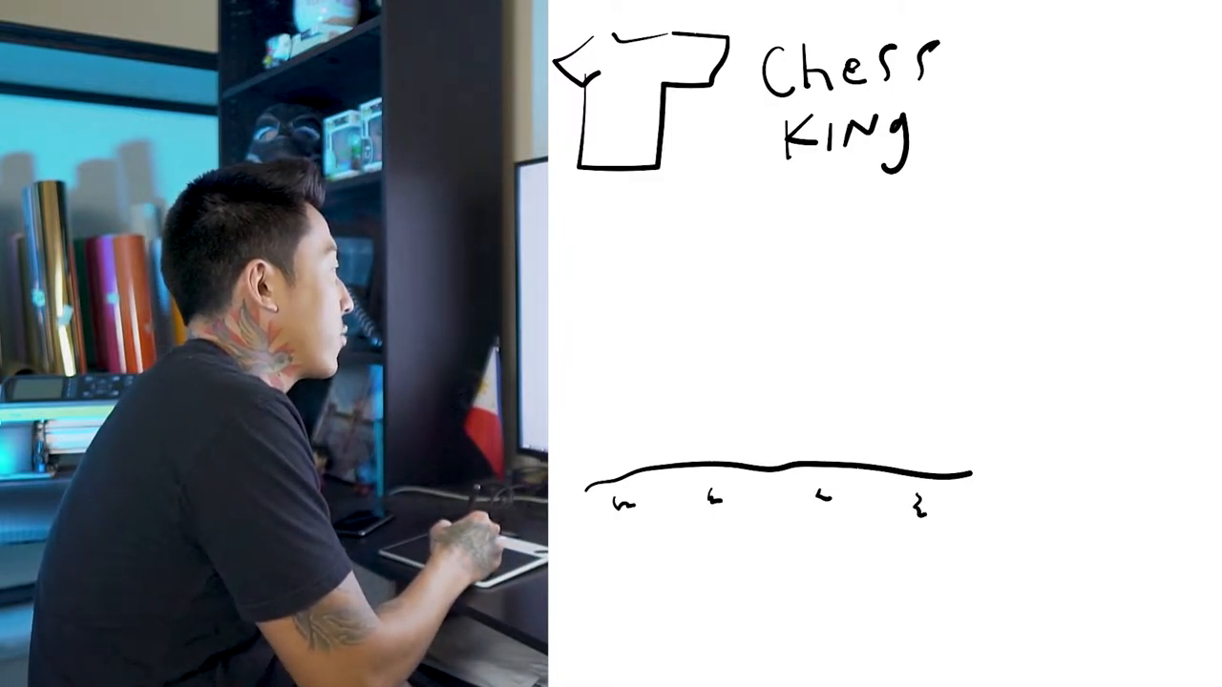
Step: Draw a seed on the ground line and extend its sprout upward into a stem
drag(821, 487, 840, 420)
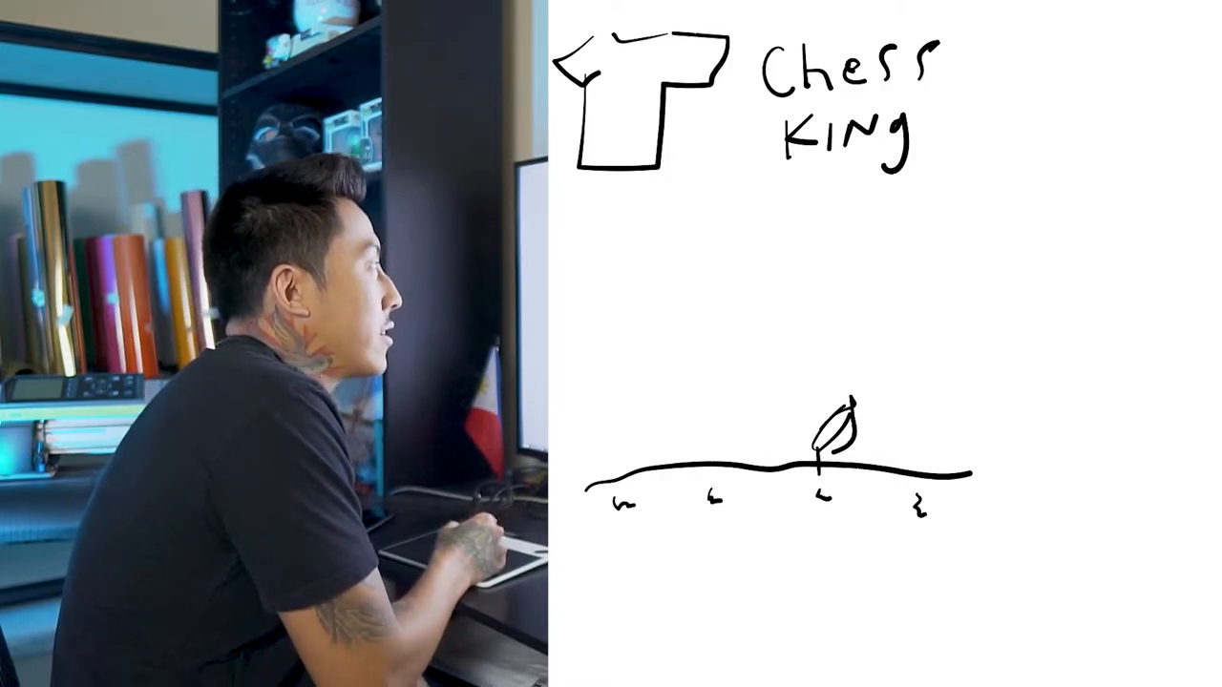
drag(845, 258, 868, 305)
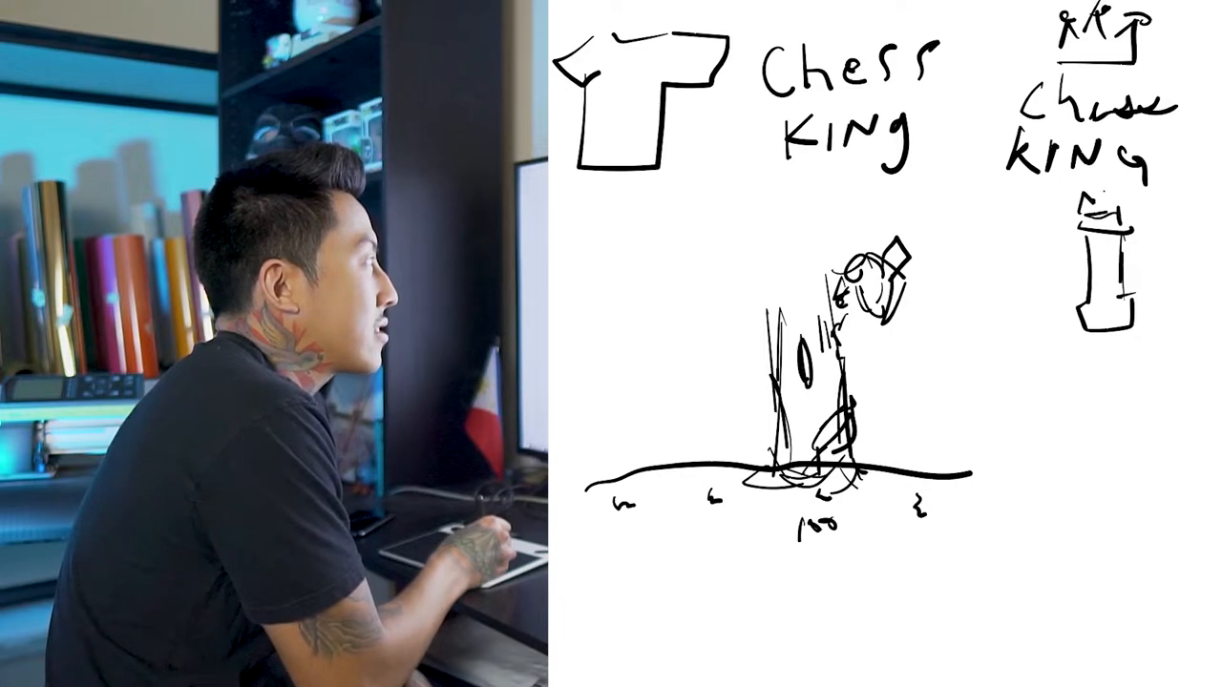
Step: Add strokes to the second 'Chess KING' design with a chess piece at top right
drag(1079, 210, 1107, 205)
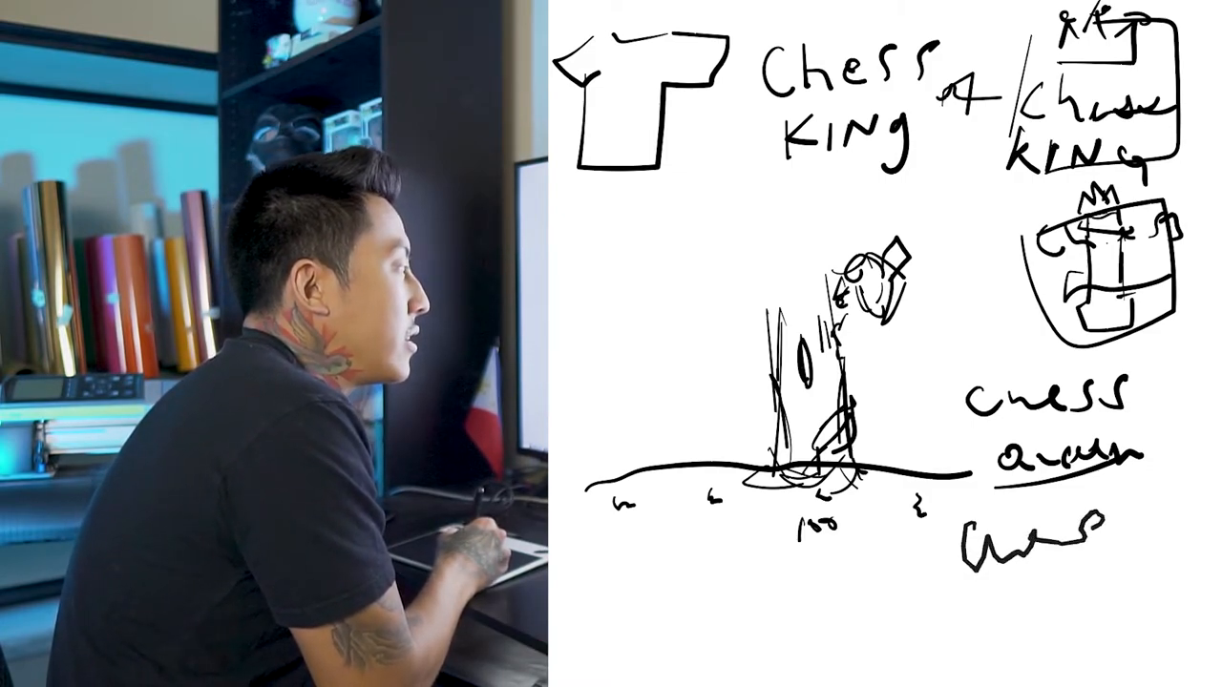
Step: Write 'Chess pro' beneath the other titles and draw a branch leftward from the trunk
drag(993, 534, 1155, 535)
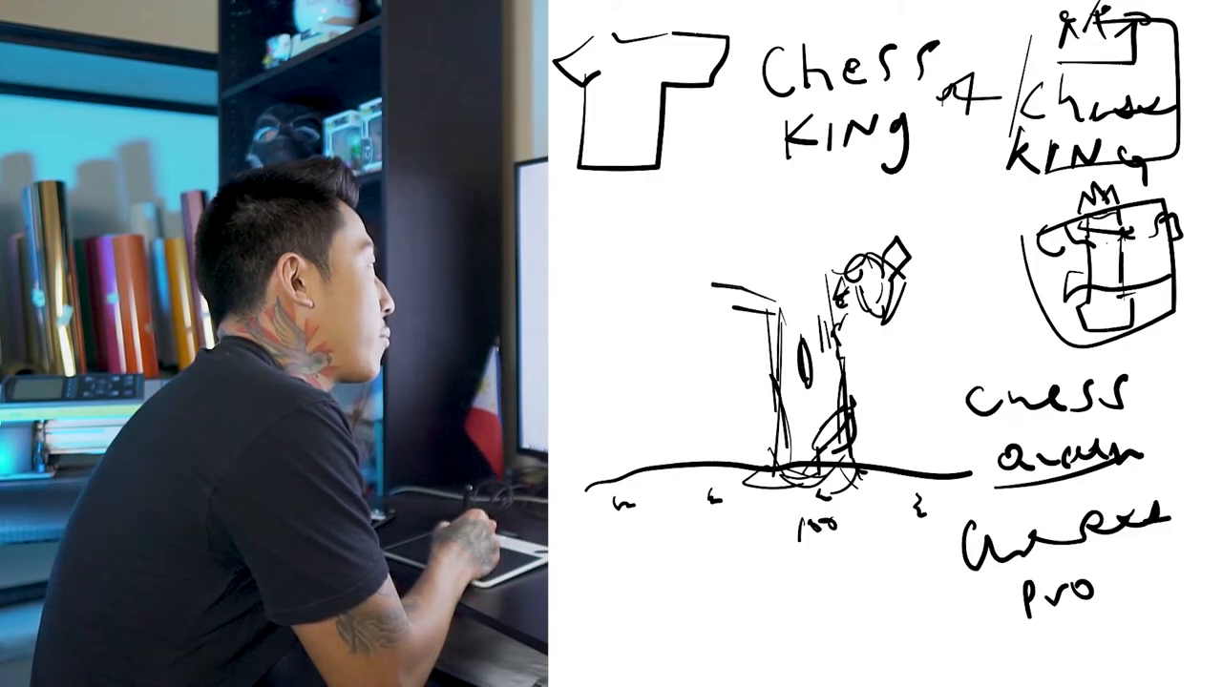
drag(726, 296, 773, 292)
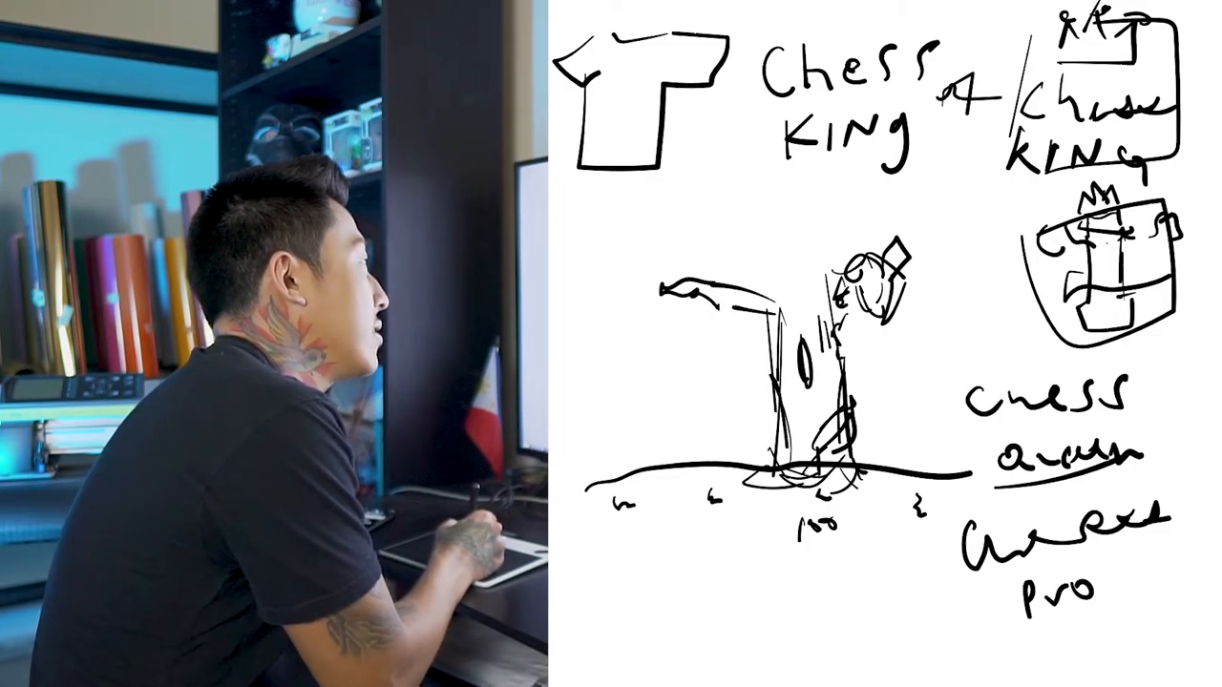